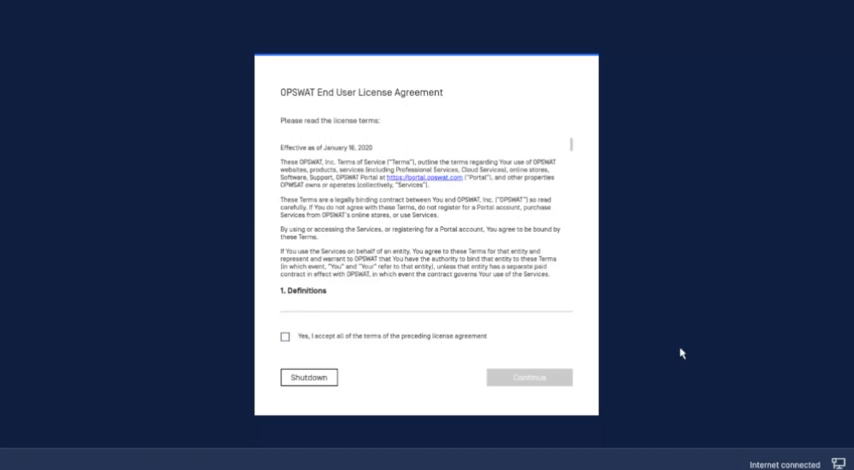
- Accept all terms of the MetaDefender Drive End User License Agreement and continue
{"action": "left_click", "coordinate": [285, 336]}
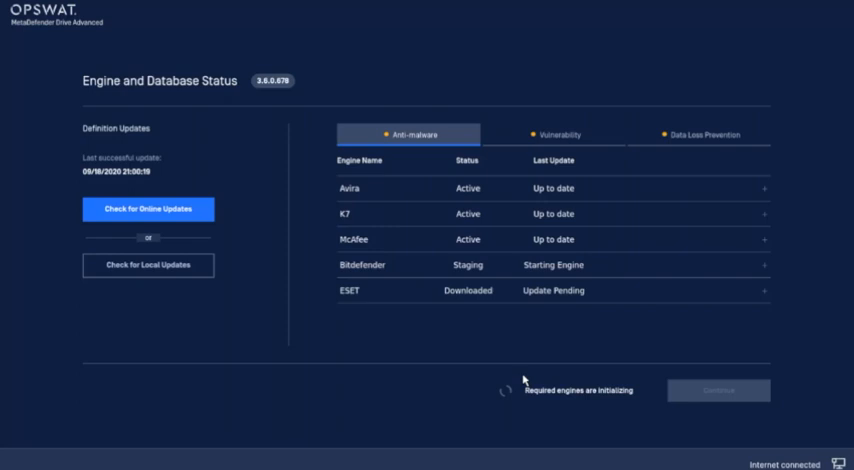
- Review the engine categories once all engines are active, accept their status, and continue
{"action": "left_click", "coordinate": [147, 209]}
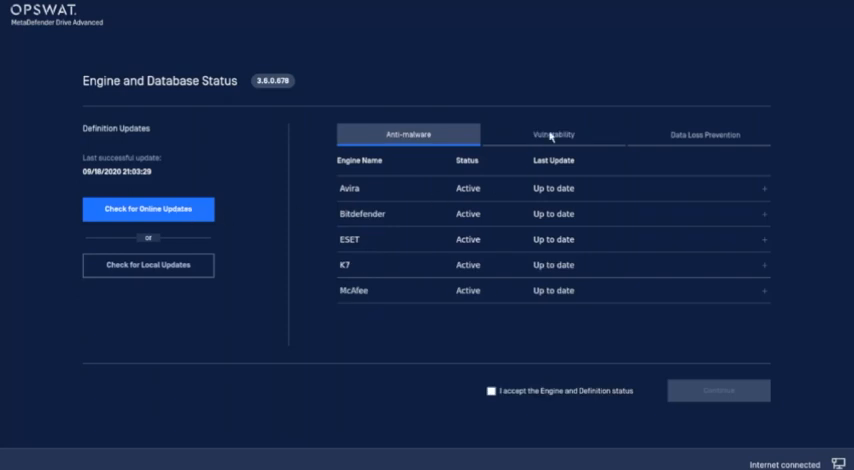
{"action": "left_click", "coordinate": [698, 134]}
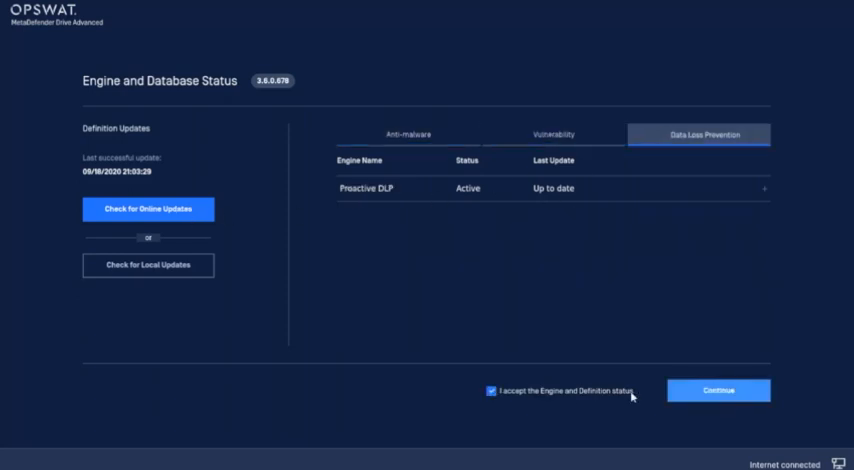
{"action": "left_click", "coordinate": [718, 390]}
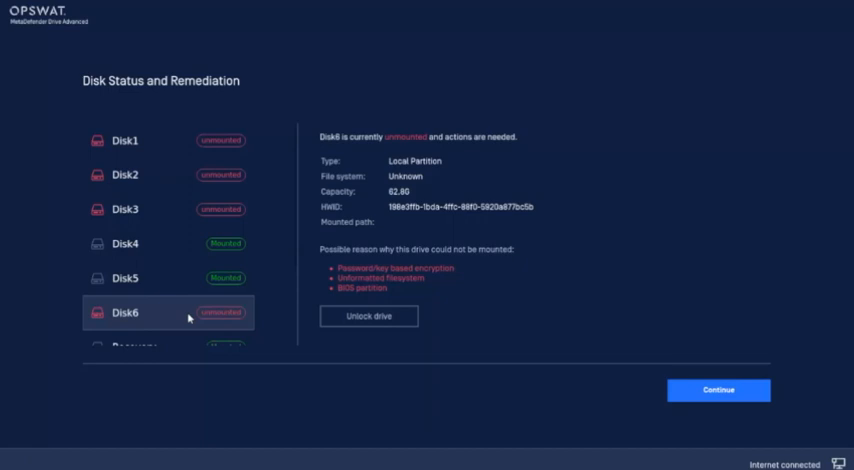
- Unlock encrypted Disk3 and Disk2 with their passwords, mounting Disks 3–6 for scanning
{"action": "left_click", "coordinate": [368, 316]}
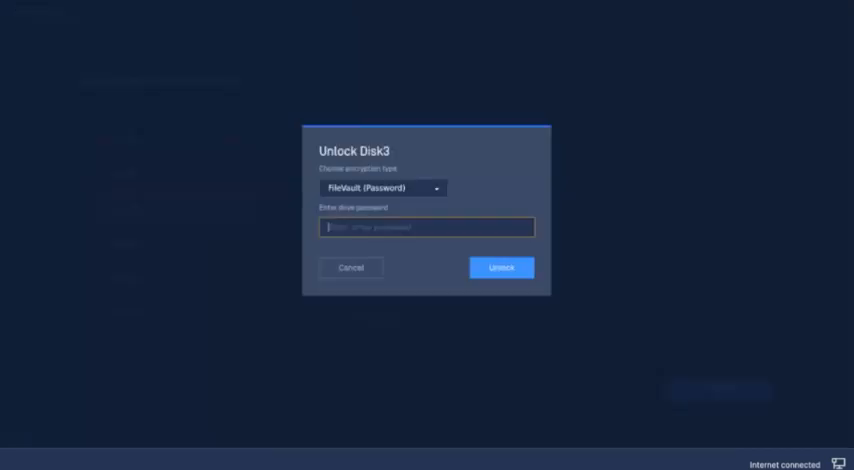
{"action": "left_click", "coordinate": [351, 267]}
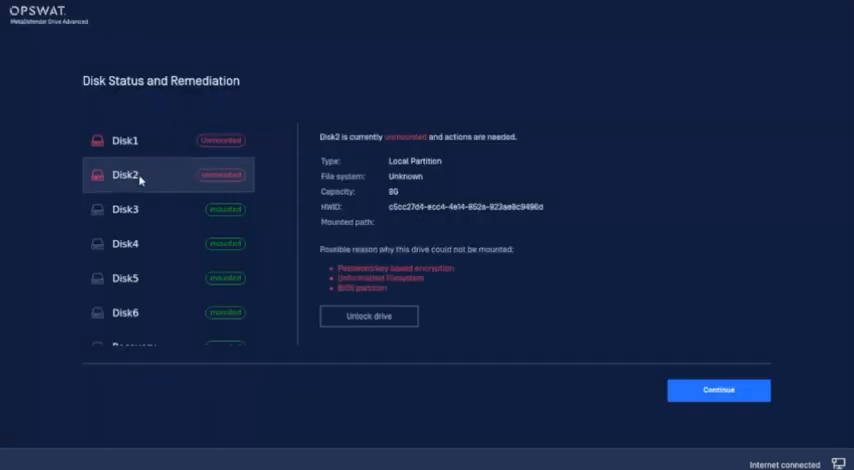
{"action": "left_click", "coordinate": [368, 316]}
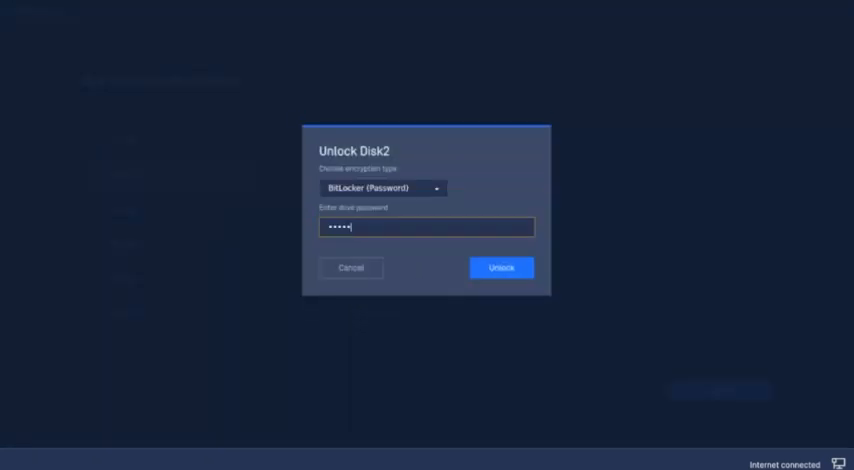
{"action": "left_click", "coordinate": [500, 267]}
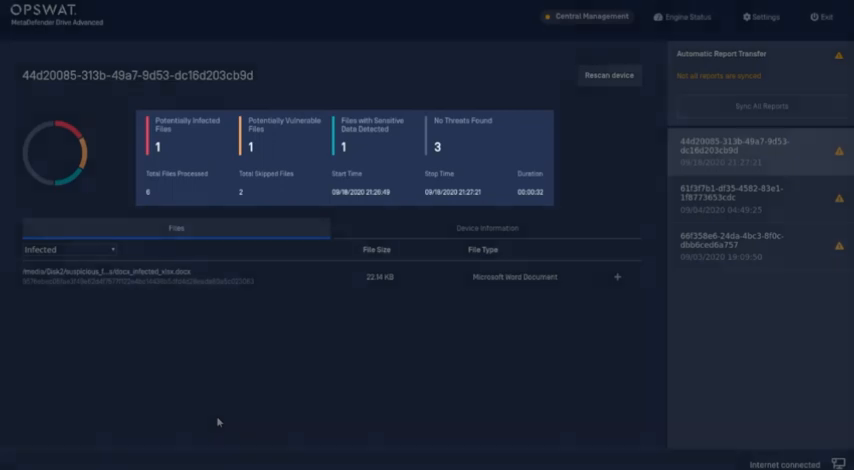
- Expand the infected .docx's Ramnit engine detections, then filter the file list to Vulnerable
{"action": "left_click", "coordinate": [66, 249]}
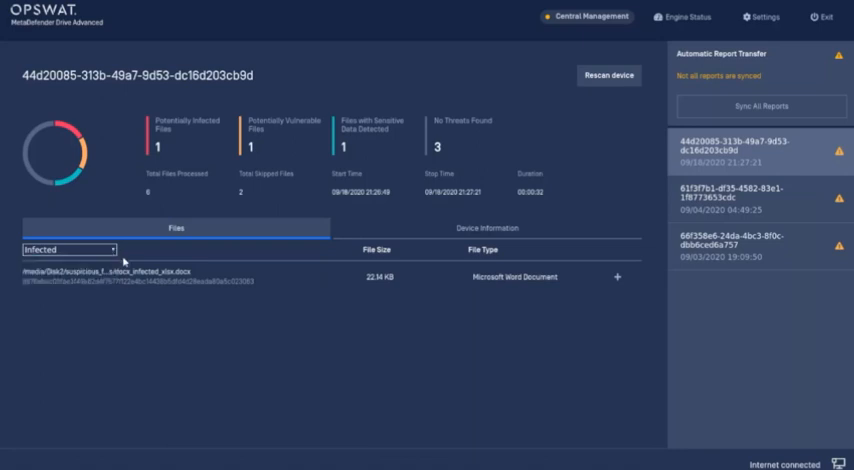
{"action": "left_click", "coordinate": [614, 274]}
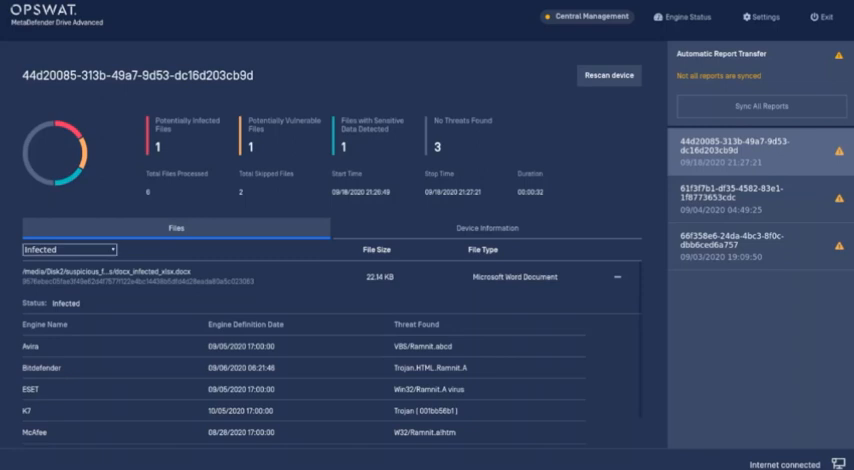
{"action": "left_click", "coordinate": [68, 249]}
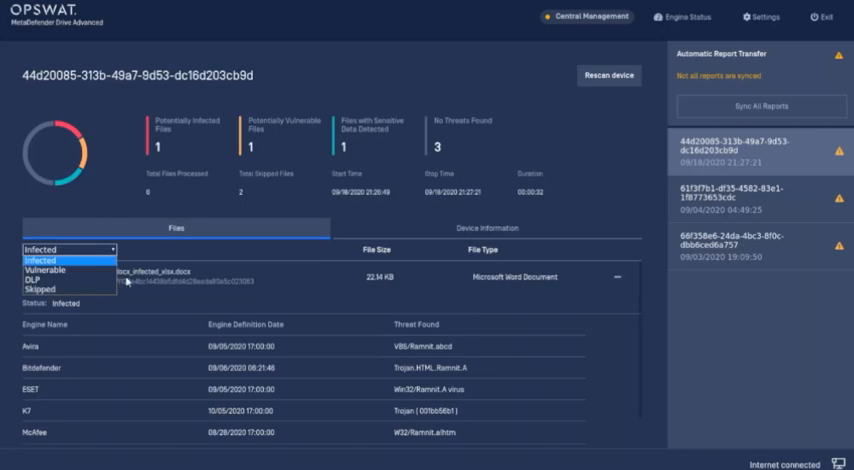
{"action": "left_click", "coordinate": [44, 270]}
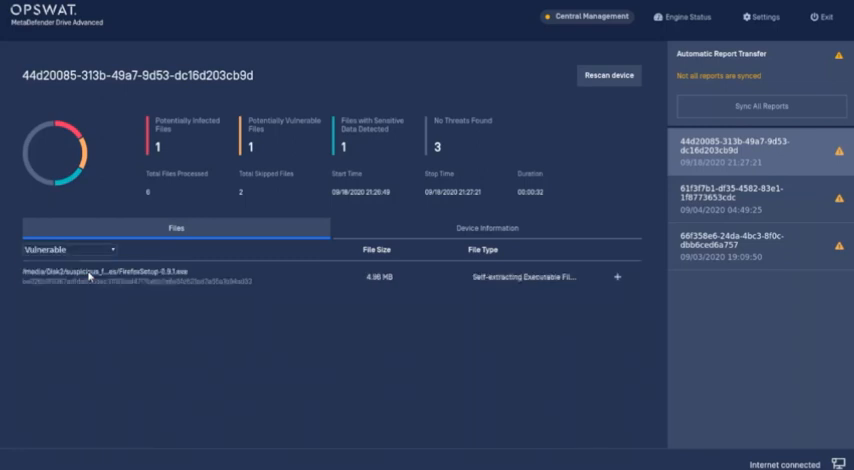
- Expand and scroll through FirefoxSetup-0.9.1.exe's CVE list, reopening the file category filter
{"action": "left_click", "coordinate": [617, 276]}
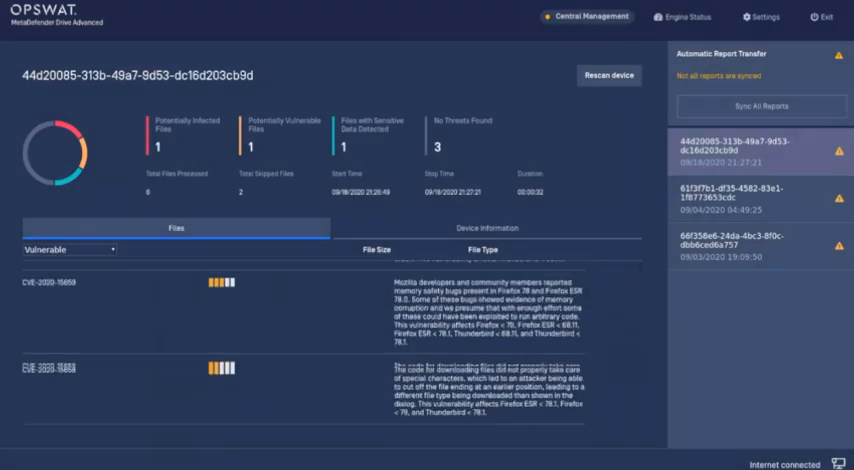
{"action": "scroll", "scroll_direction": "down", "scroll_amount": 3}
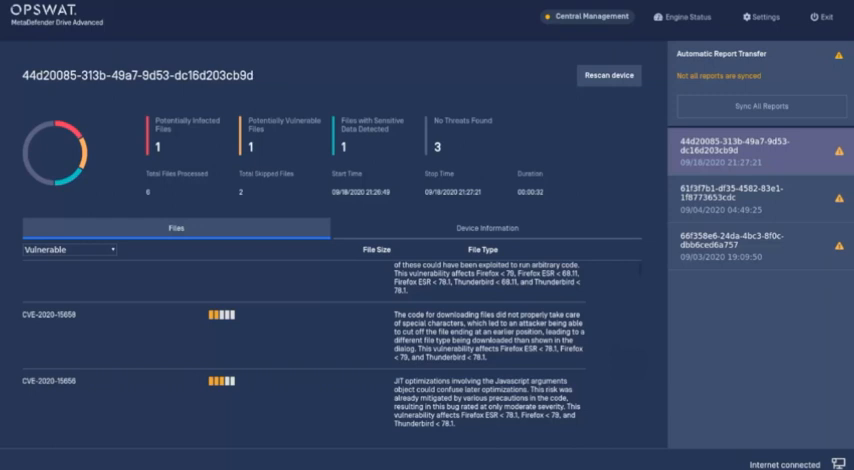
{"action": "scroll", "scroll_direction": "down", "scroll_amount": 3}
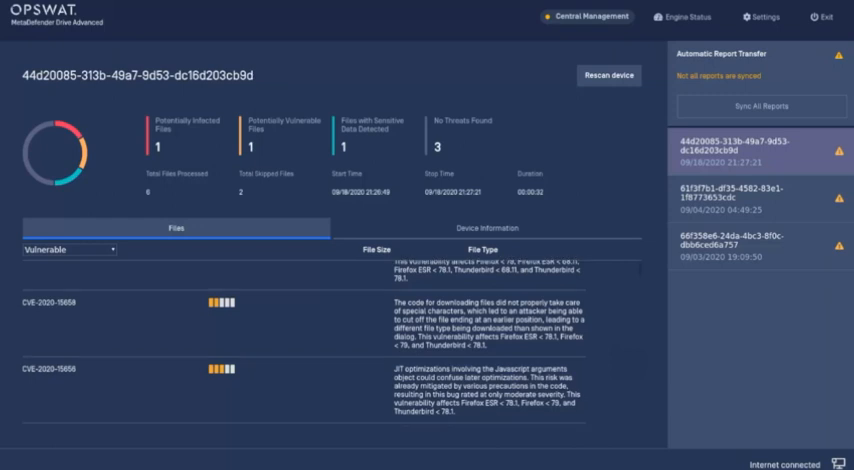
{"action": "scroll", "scroll_direction": "down", "scroll_amount": 3}
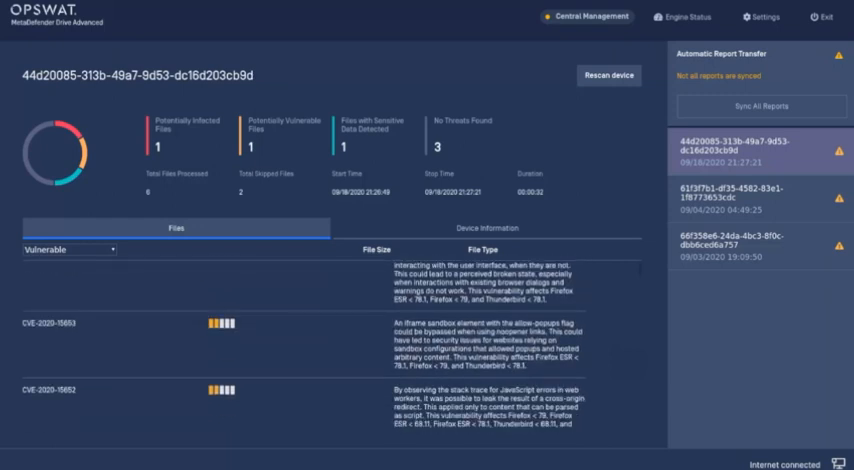
{"action": "left_click", "coordinate": [65, 250]}
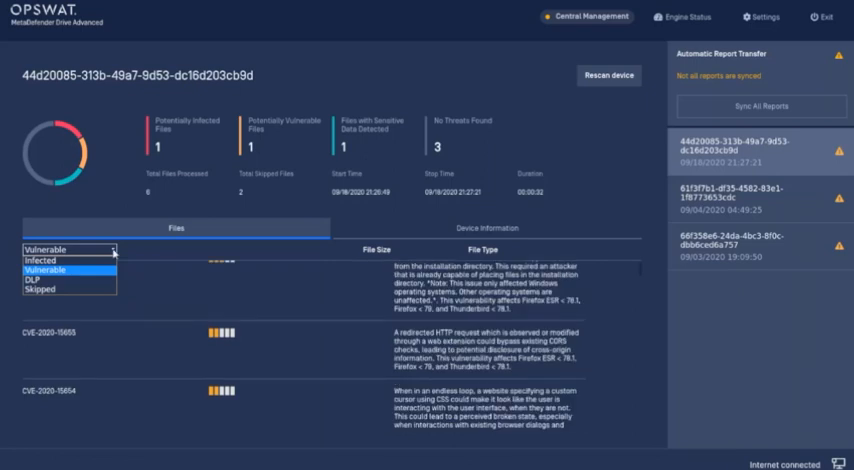
- Filter to DLP, show the .xlsx workbook's credit card hits, and bring up the exit confirmation
{"action": "left_click", "coordinate": [46, 282]}
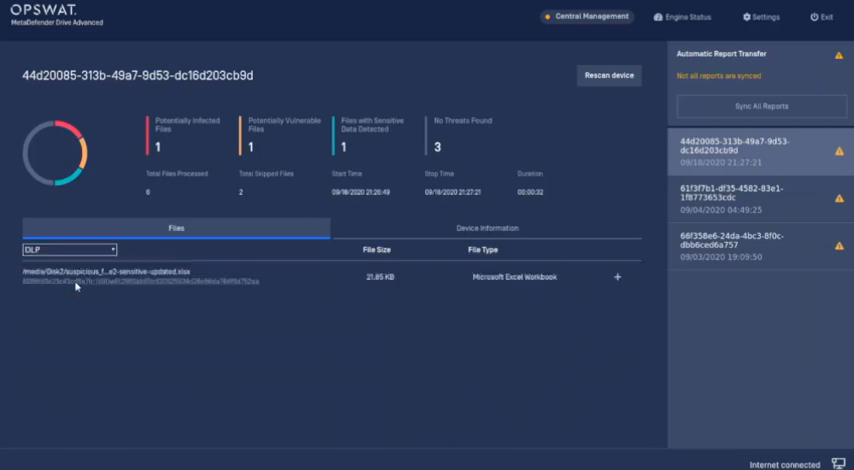
{"action": "left_click", "coordinate": [616, 277]}
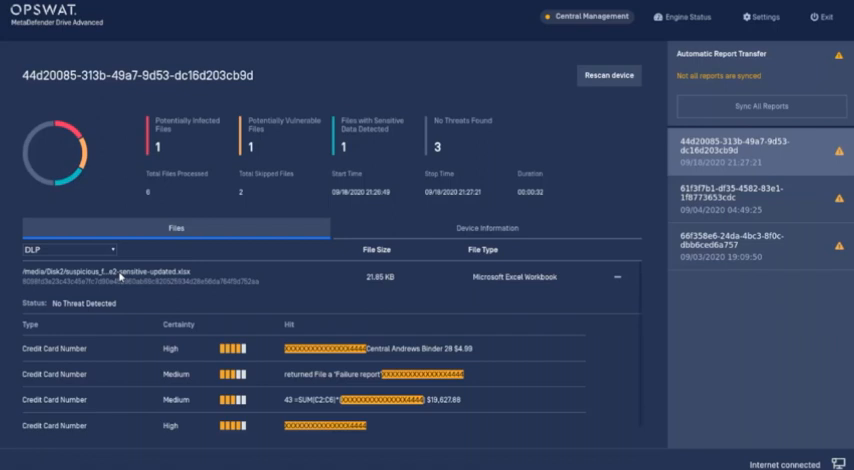
{"action": "left_click", "coordinate": [819, 17]}
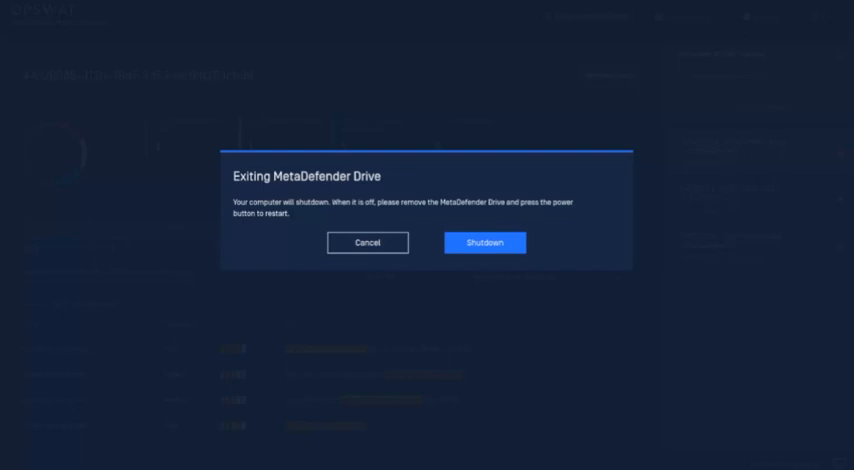